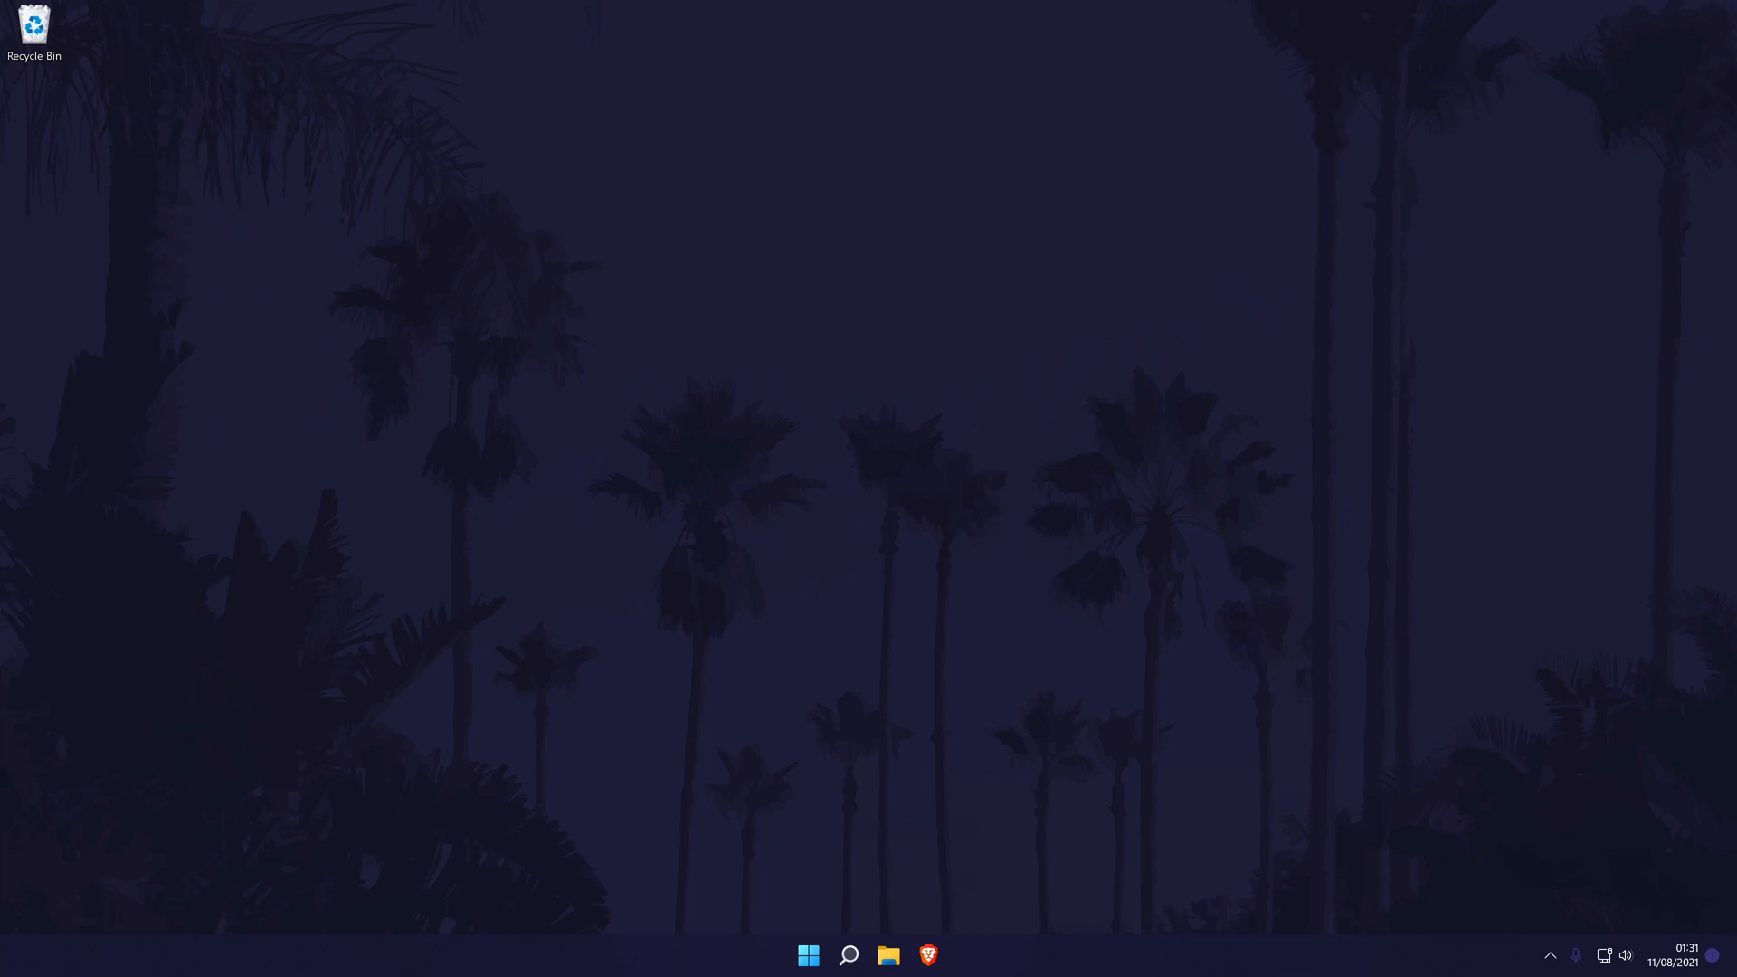
mouse_move(1164, 735)
type("control")
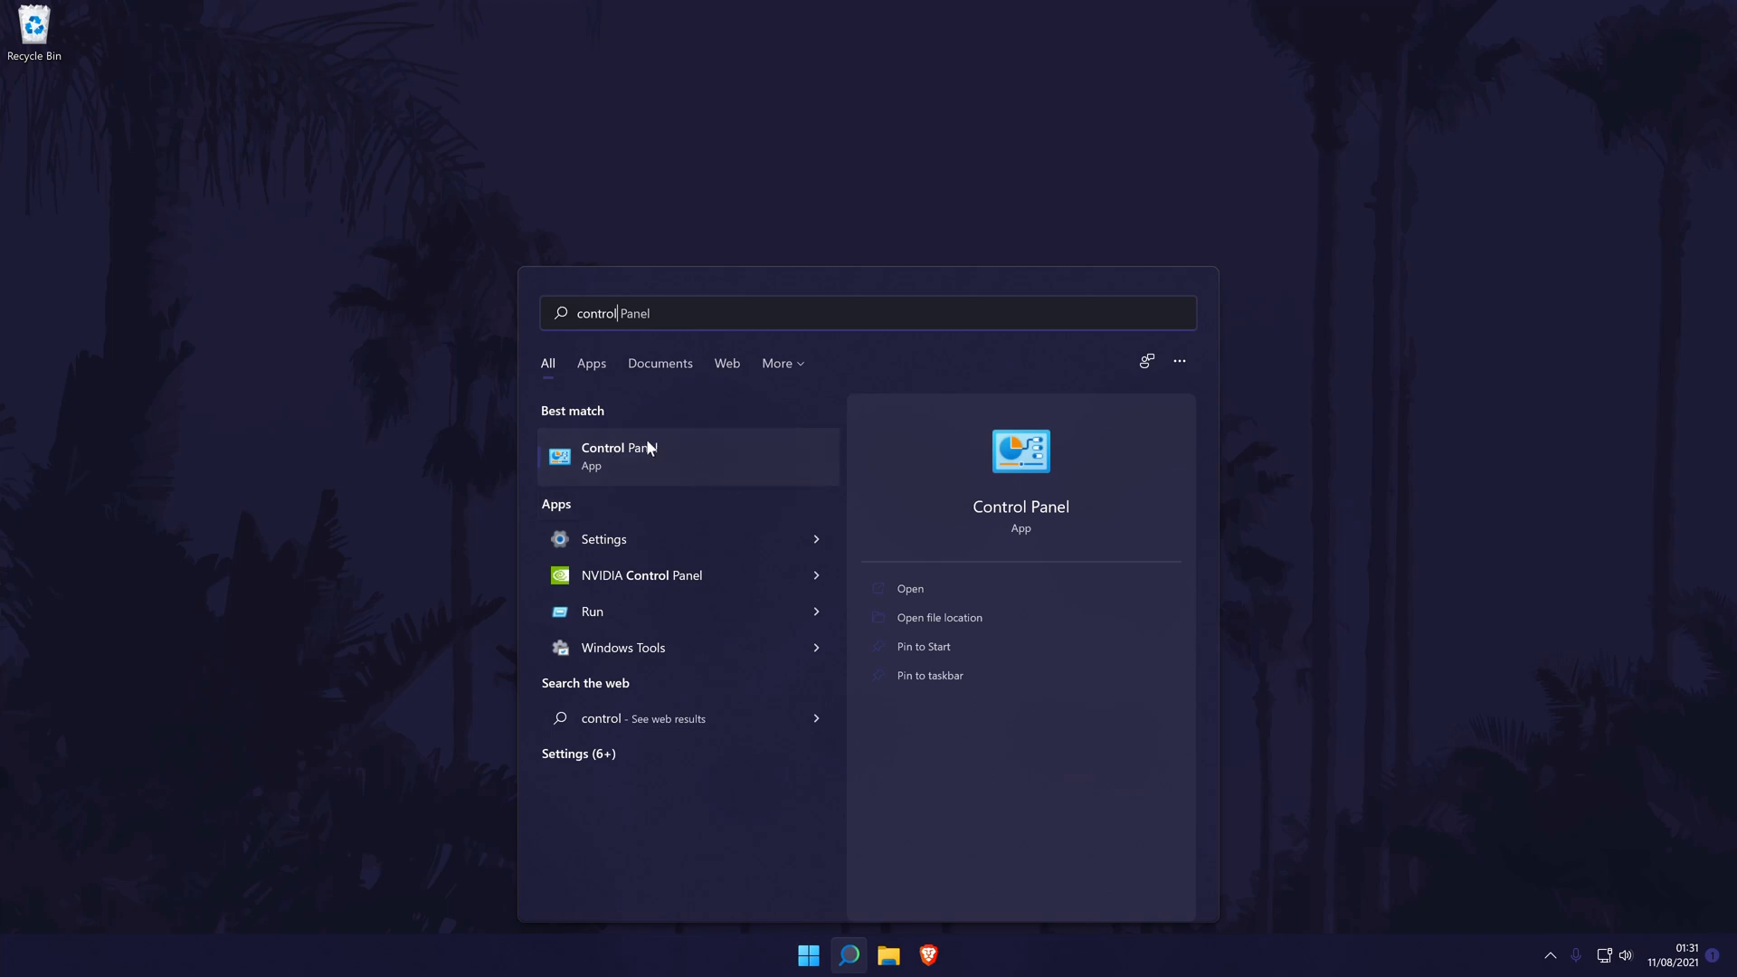
Open Control Panel from search and go to the Hardware and Sound category
left_click(617, 455)
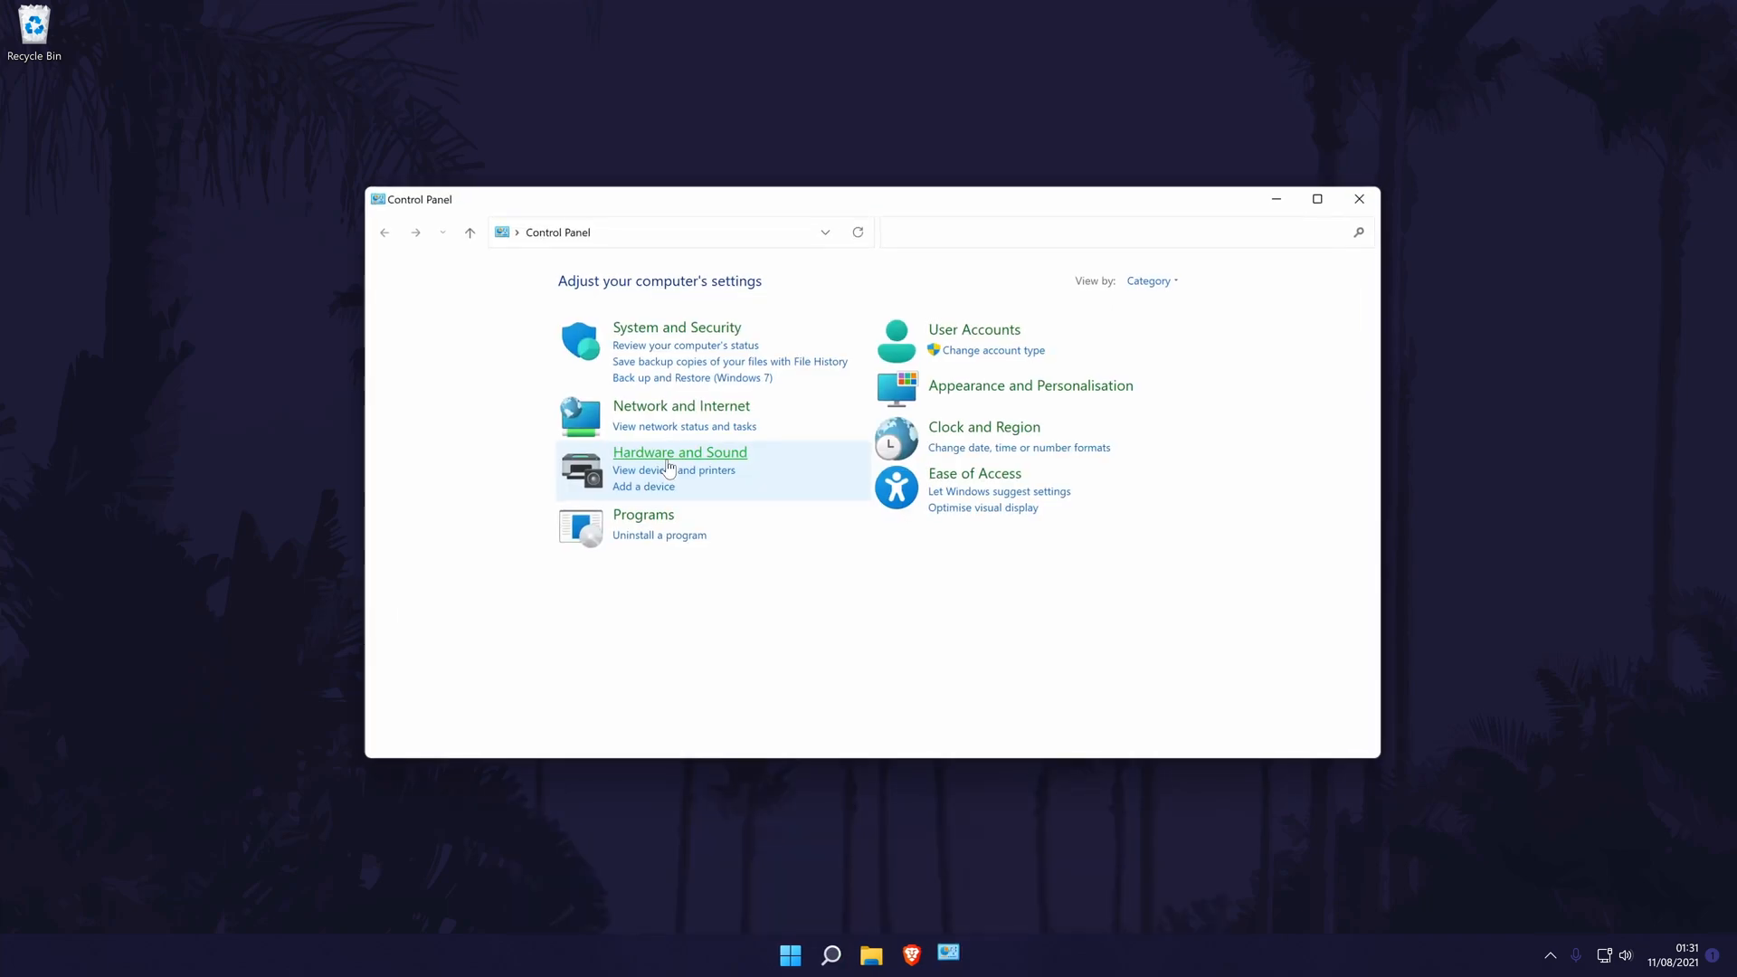
mouse_move(678, 452)
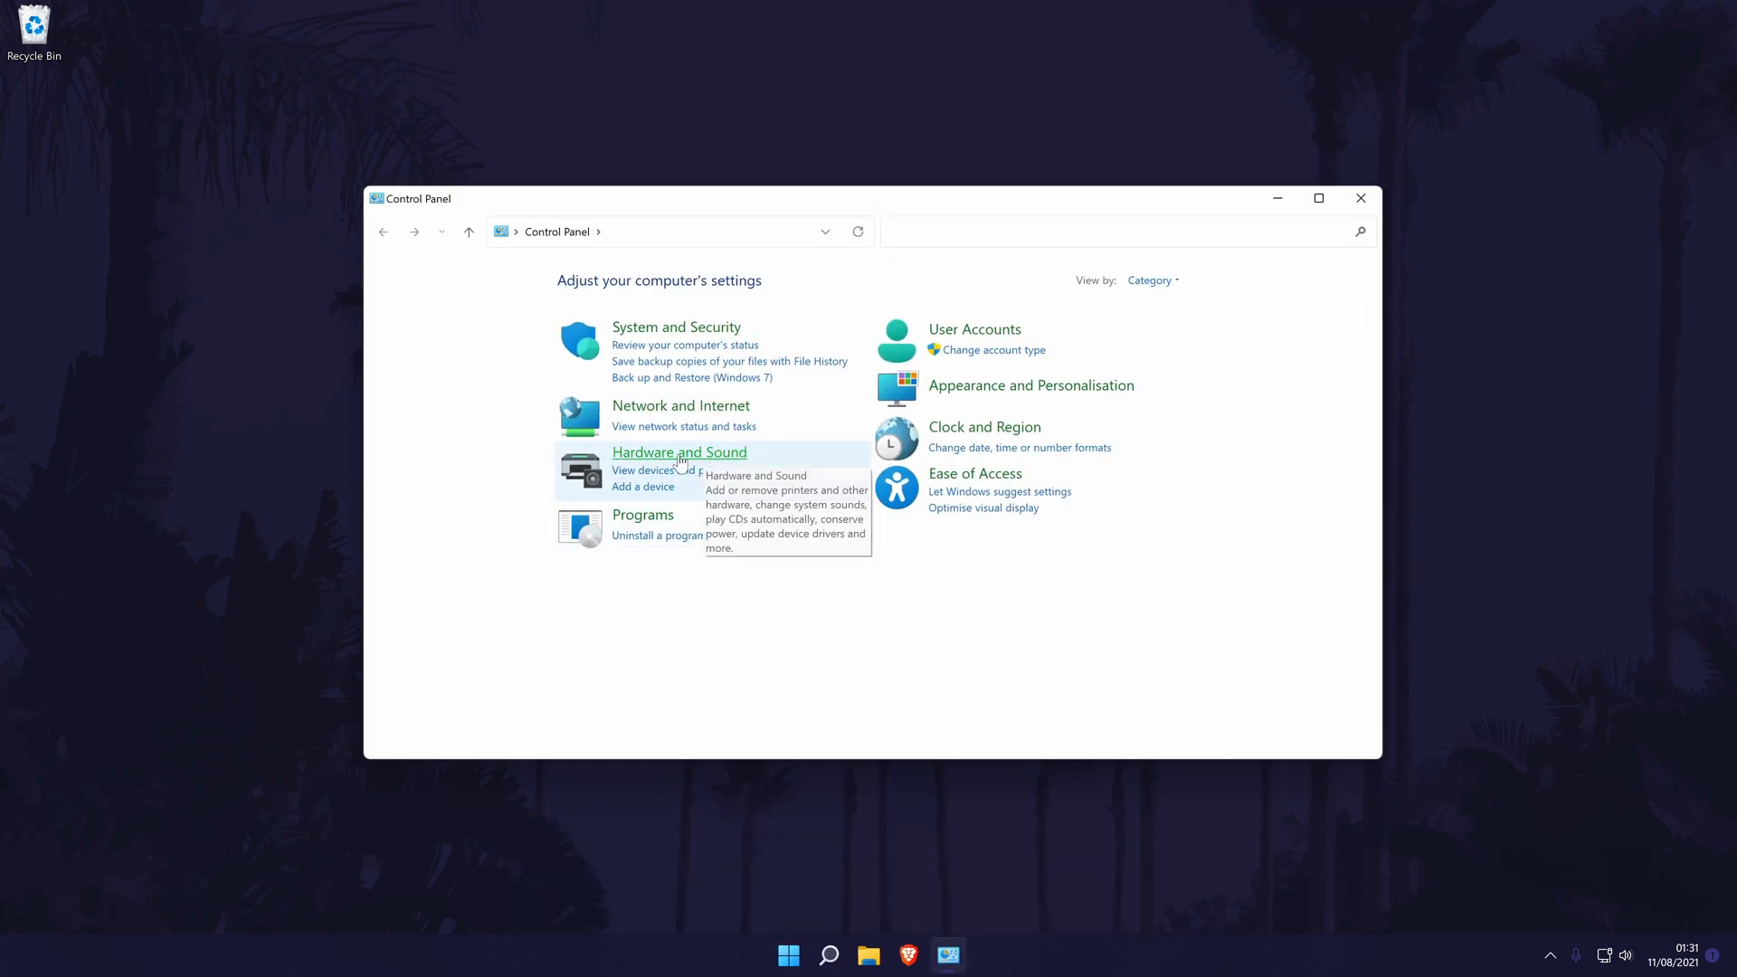
left_click(678, 453)
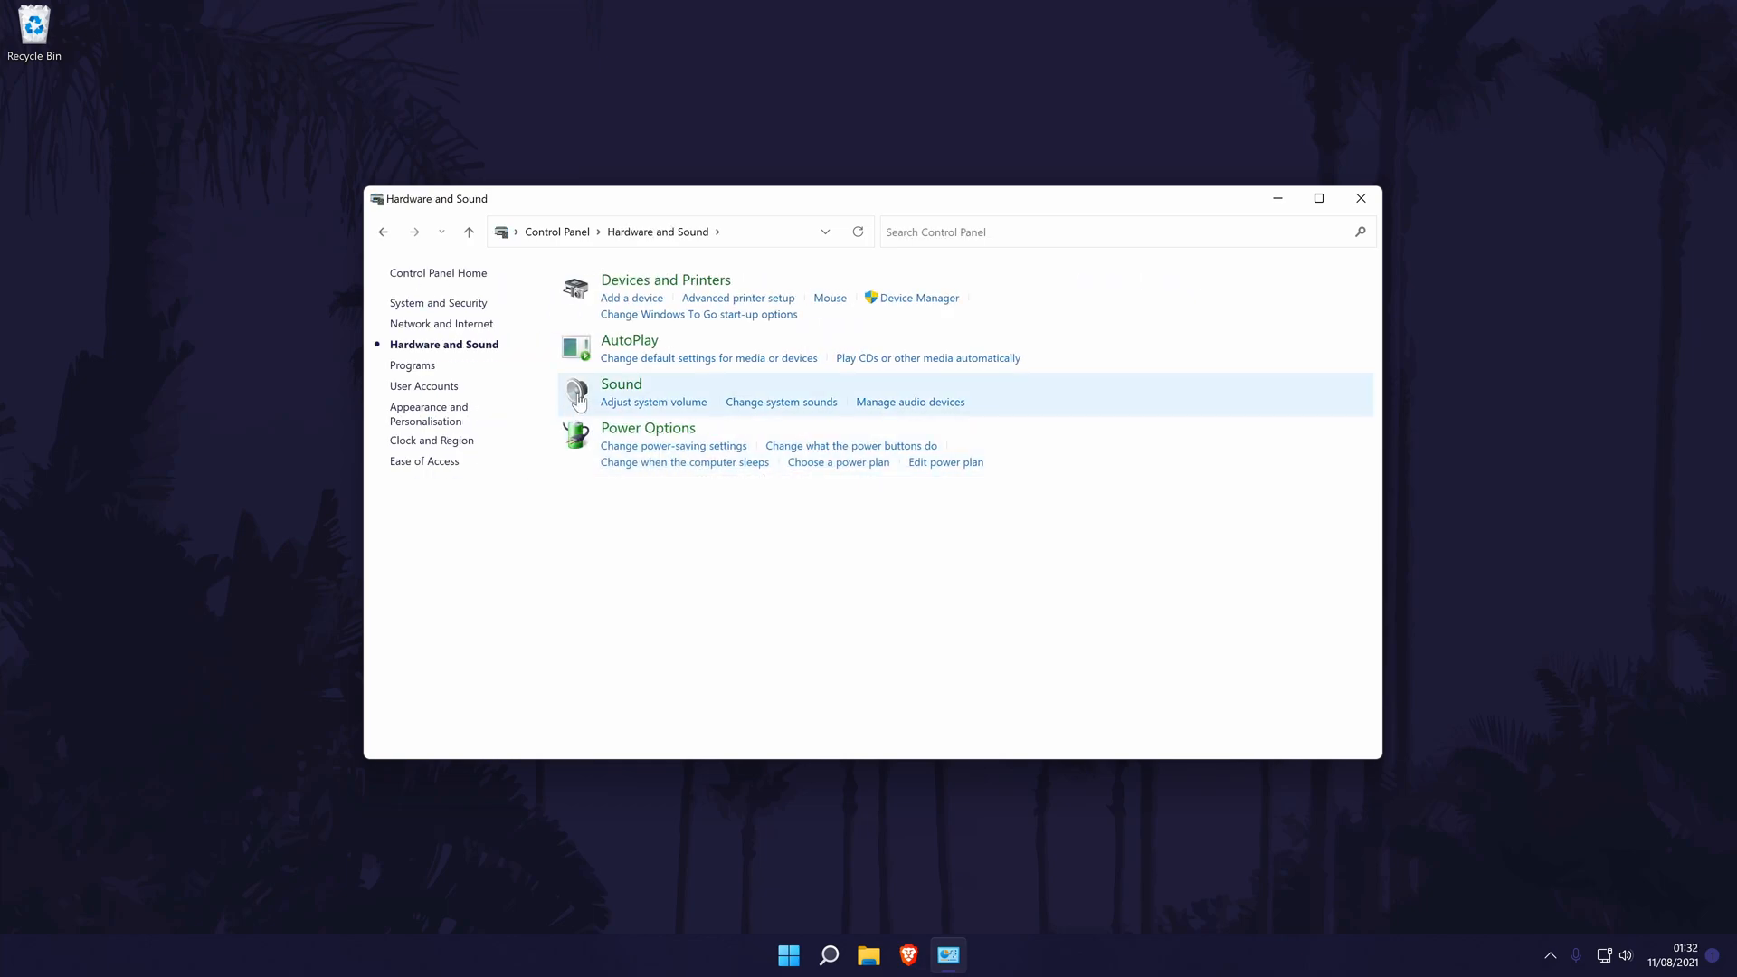
mouse_move(621, 384)
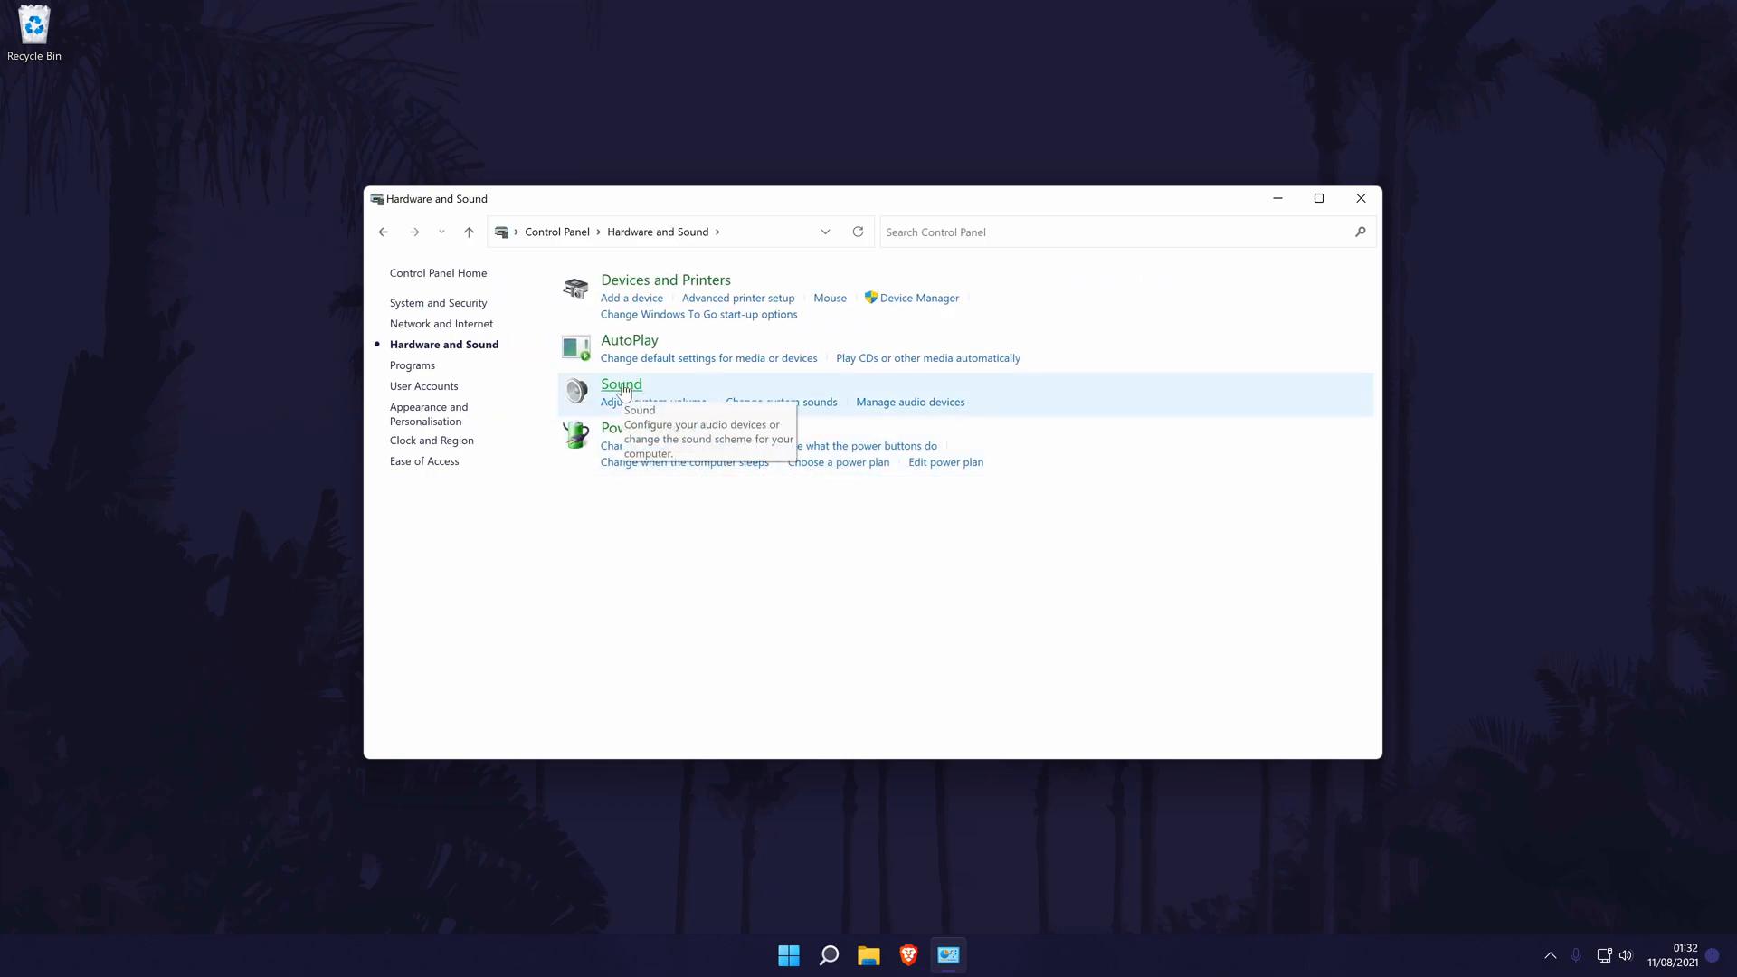
Open the Sound dialog and view its Recording devices, including Microphone (Realtek Audio)
left_click(620, 384)
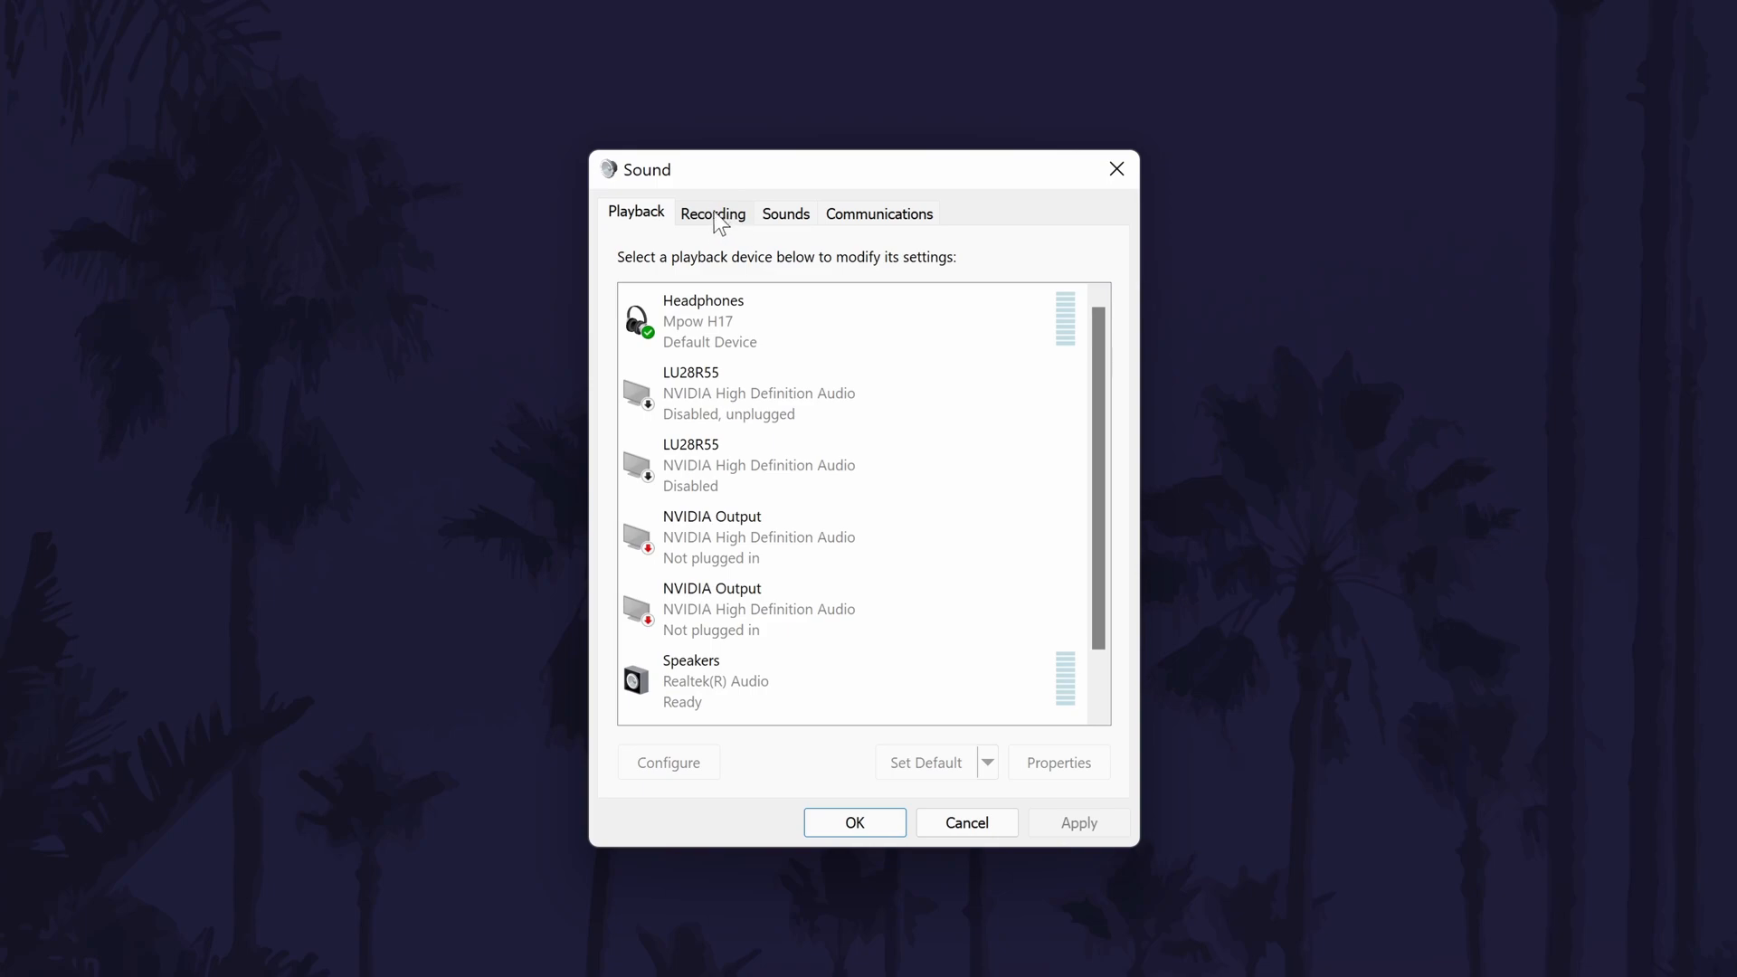
left_click(712, 213)
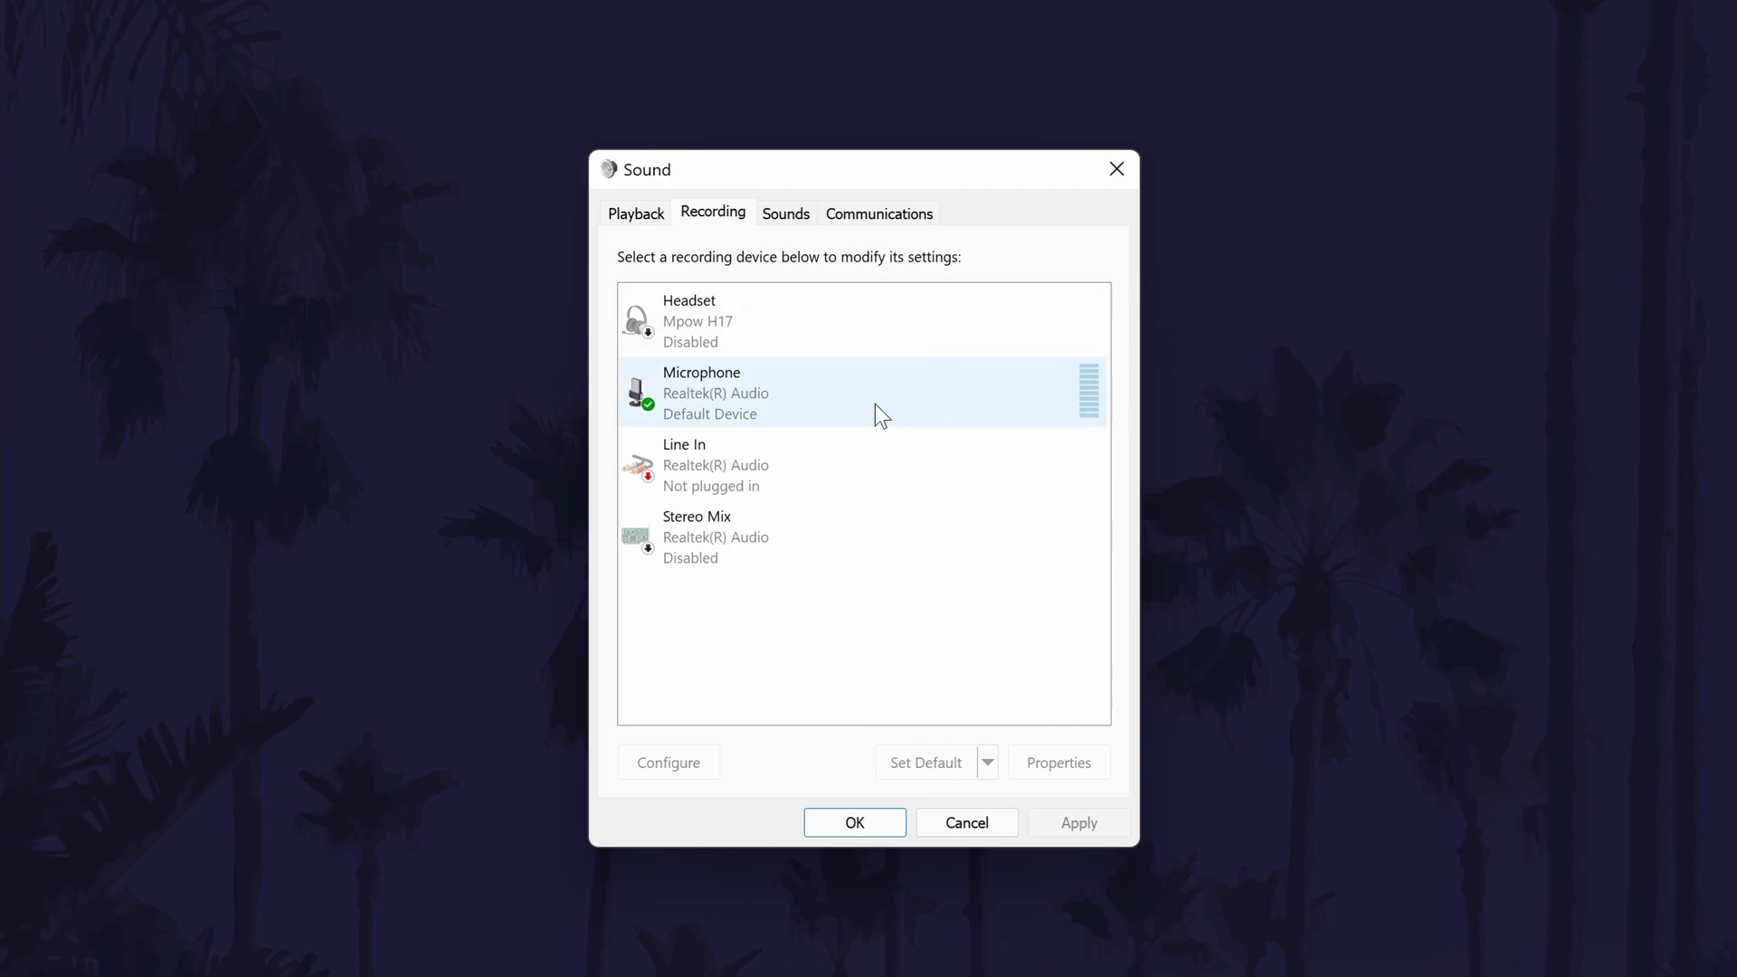
mouse_move(816, 408)
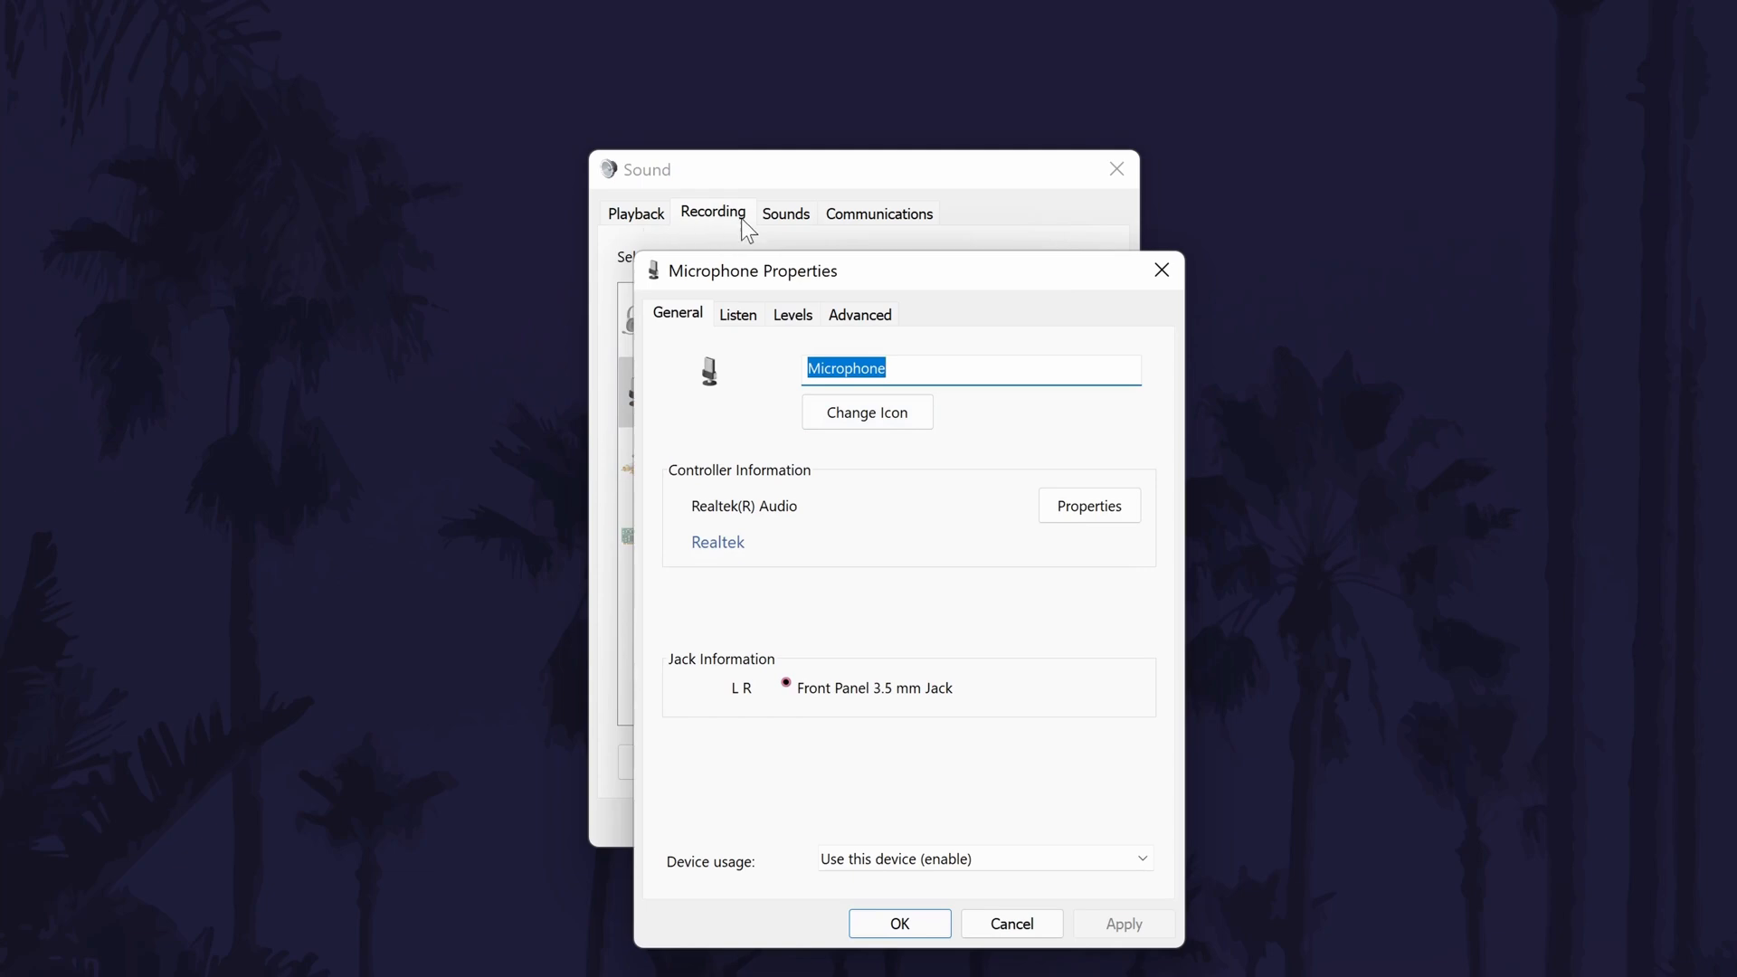
mouse_move(779, 320)
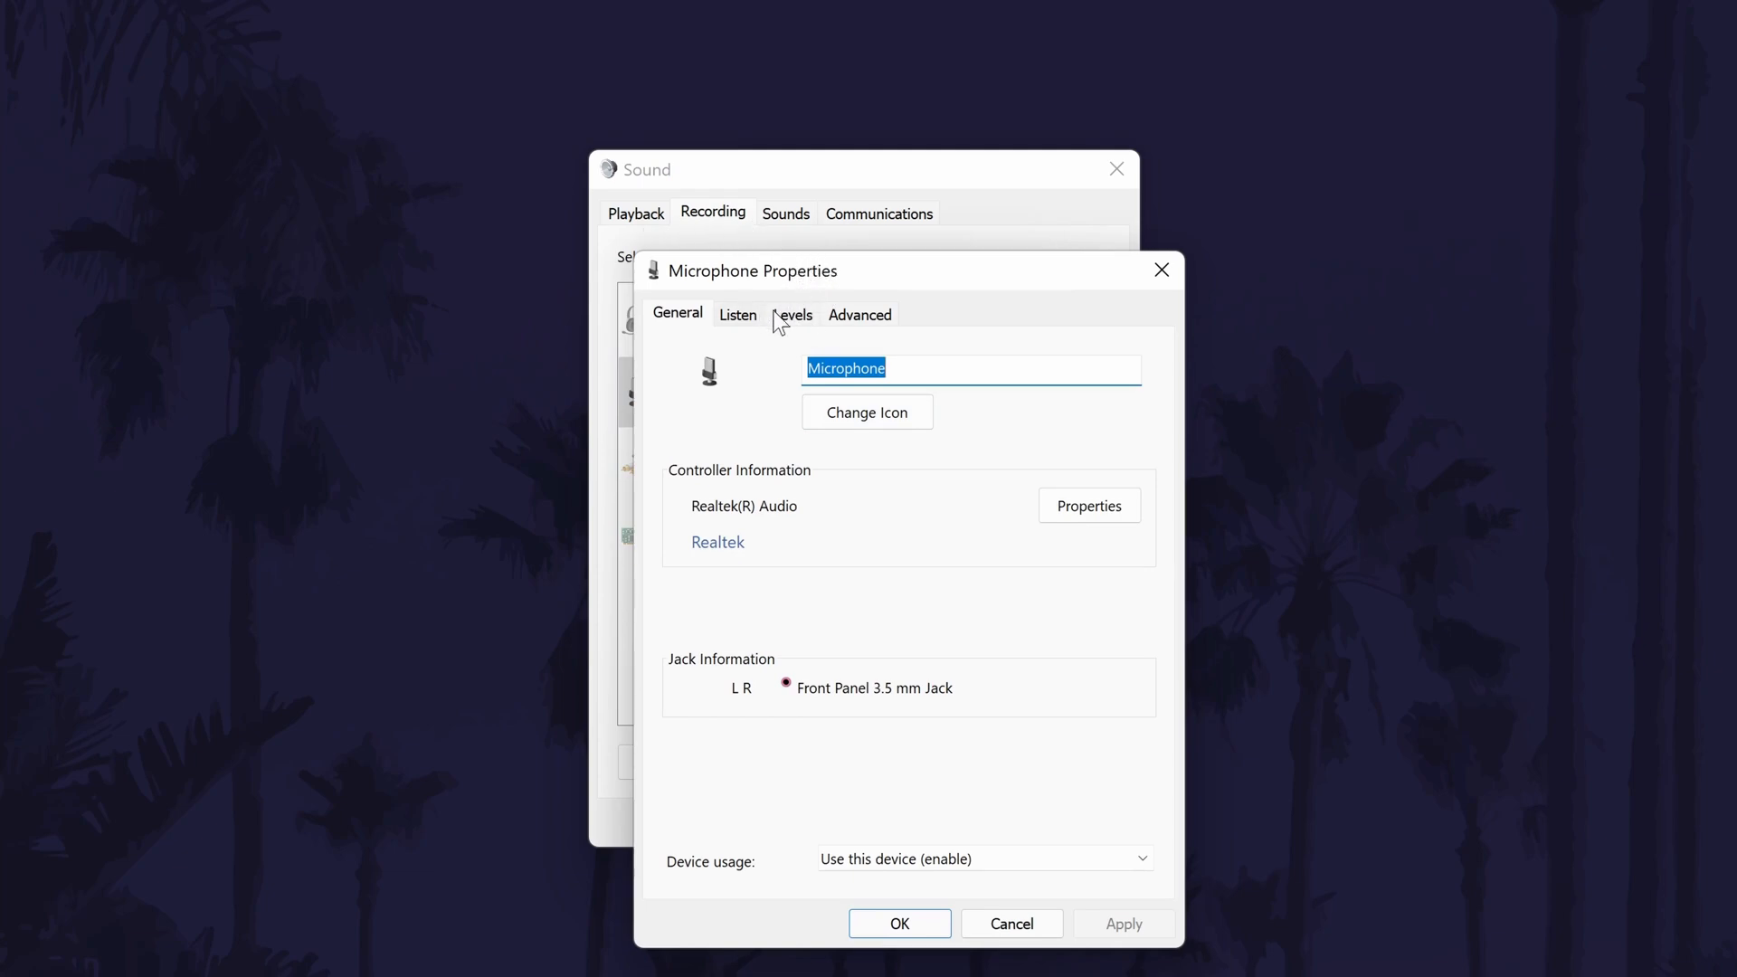
On the Microphone Levels tab, set microphone level to 50 and boost to 0.0 dB
left_click(794, 314)
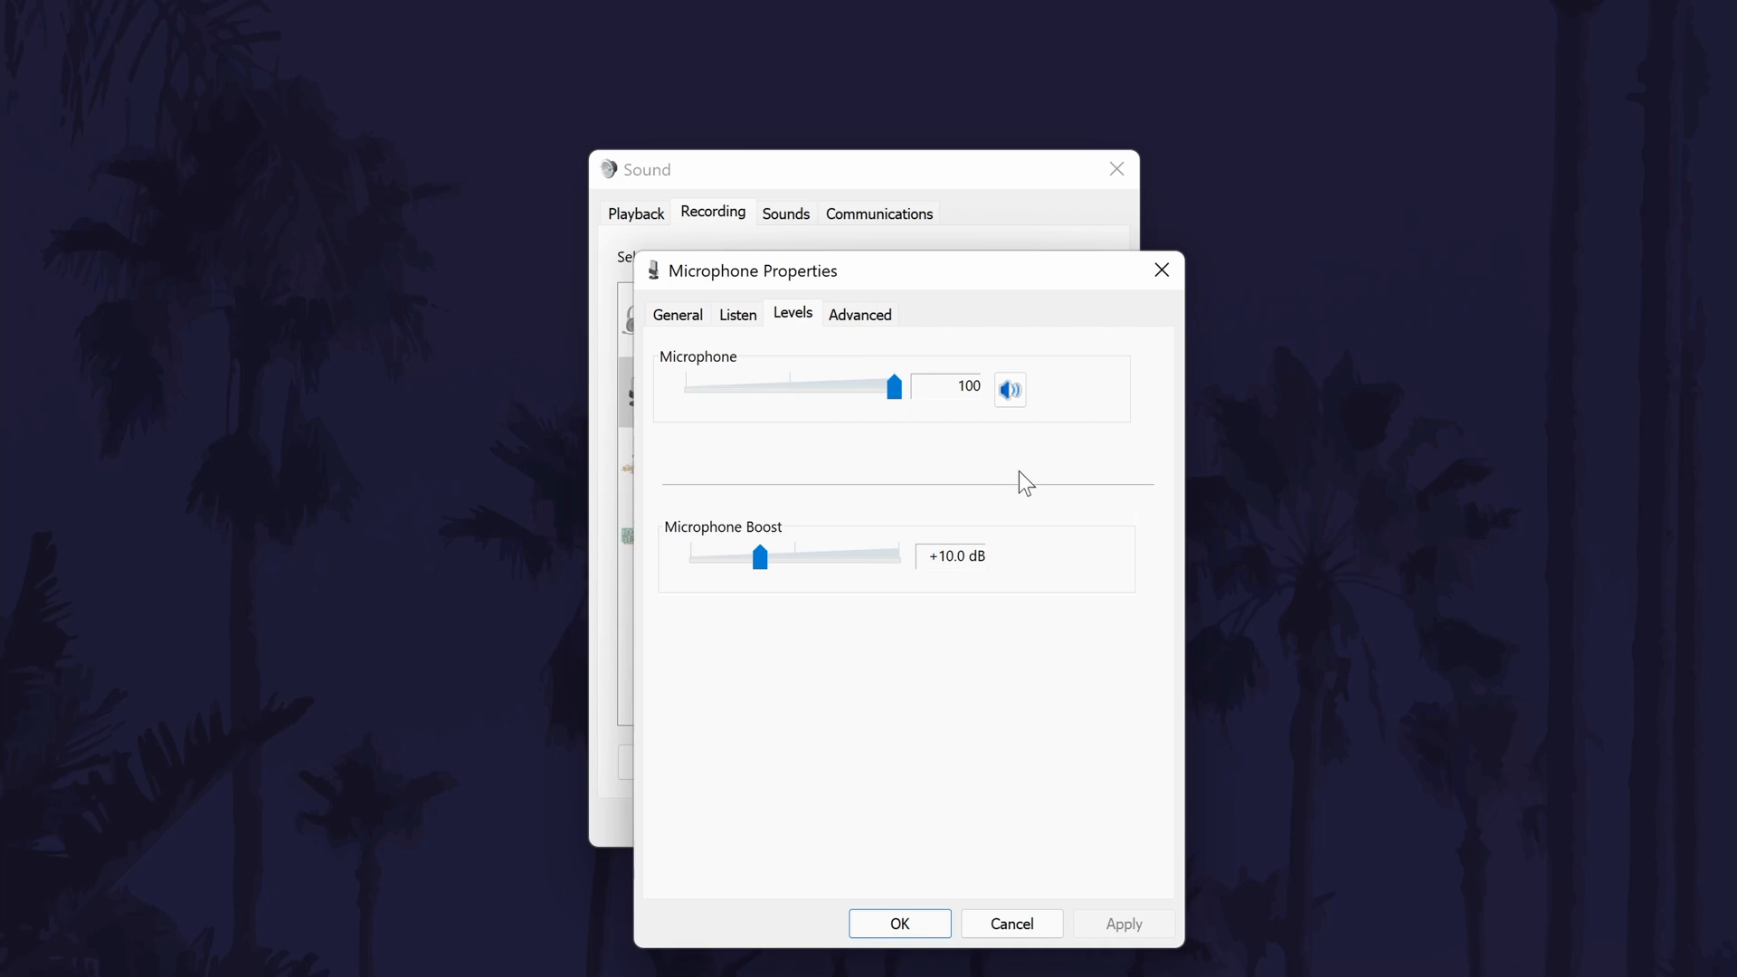
left_click_drag(895, 385, 795, 386)
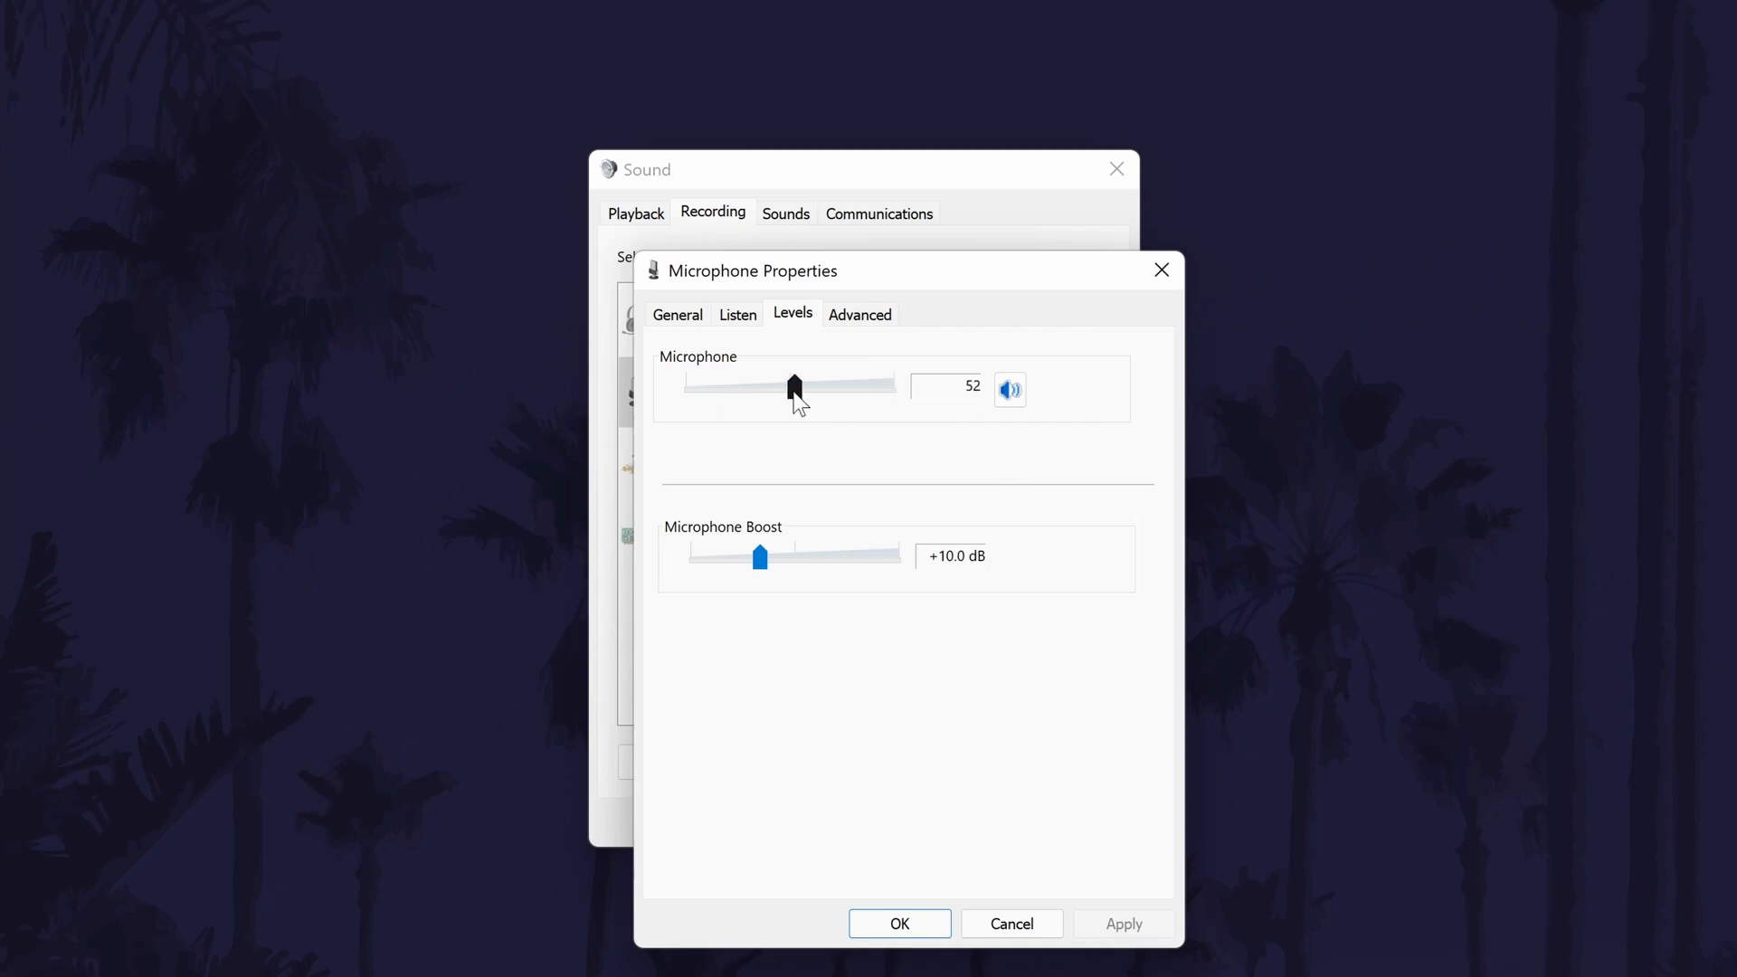
left_click_drag(760, 557, 691, 557)
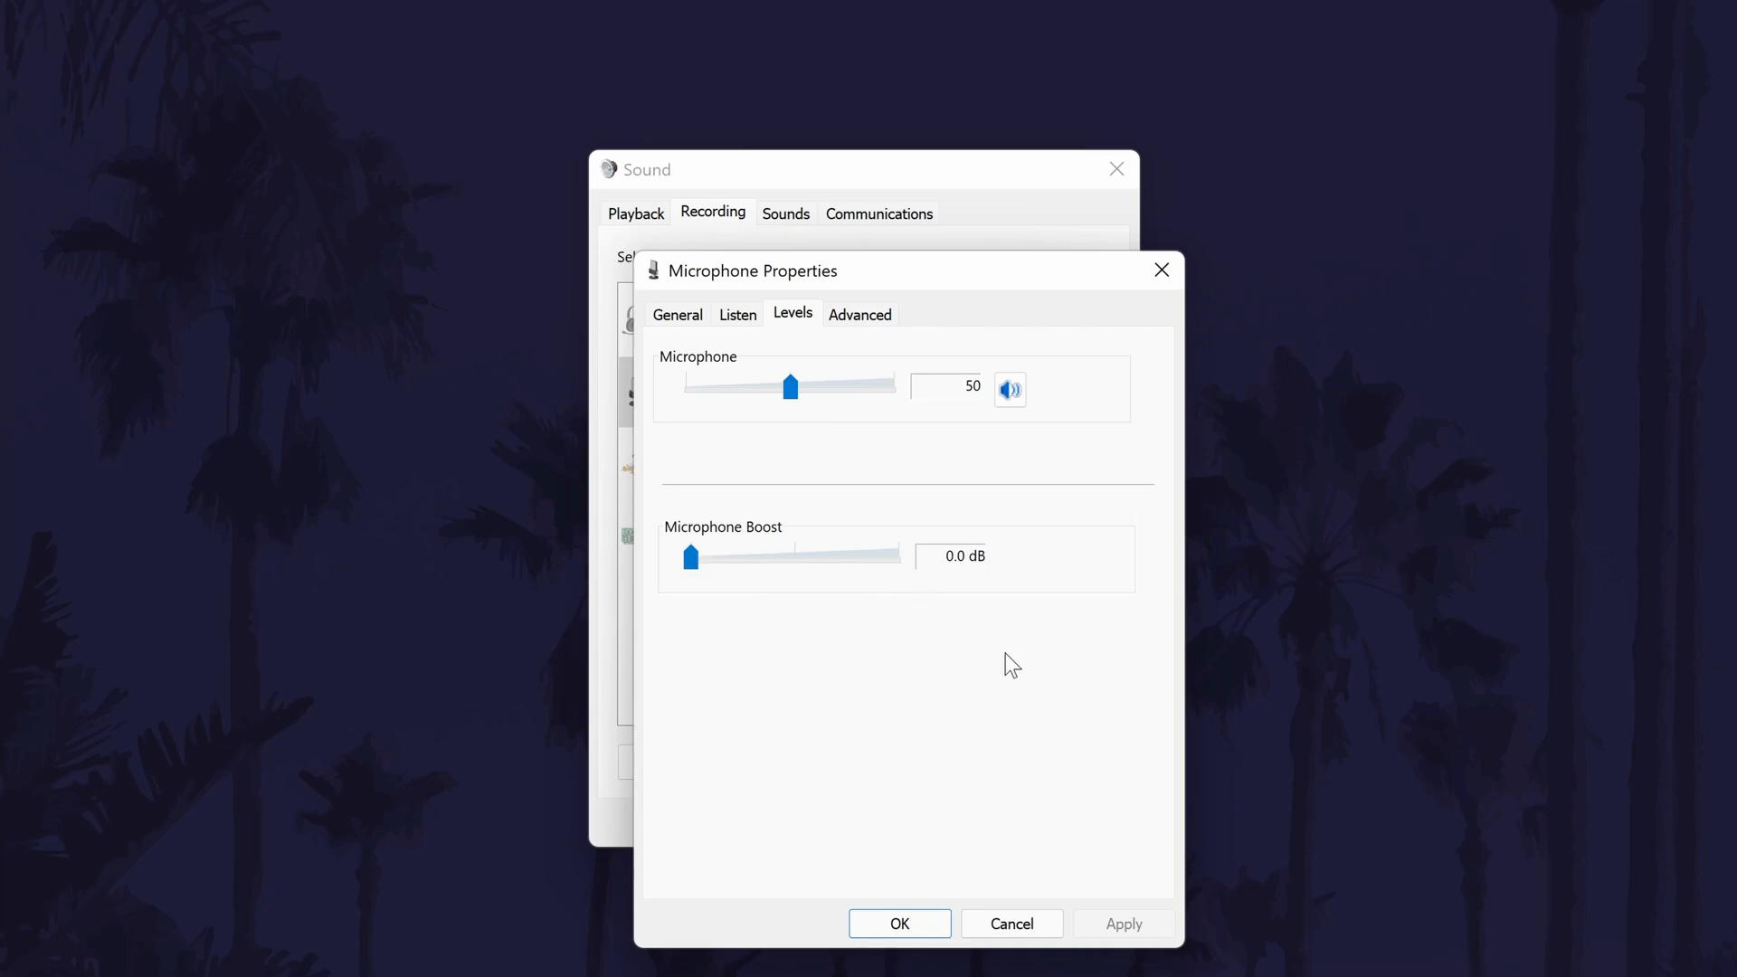
mouse_move(790, 388)
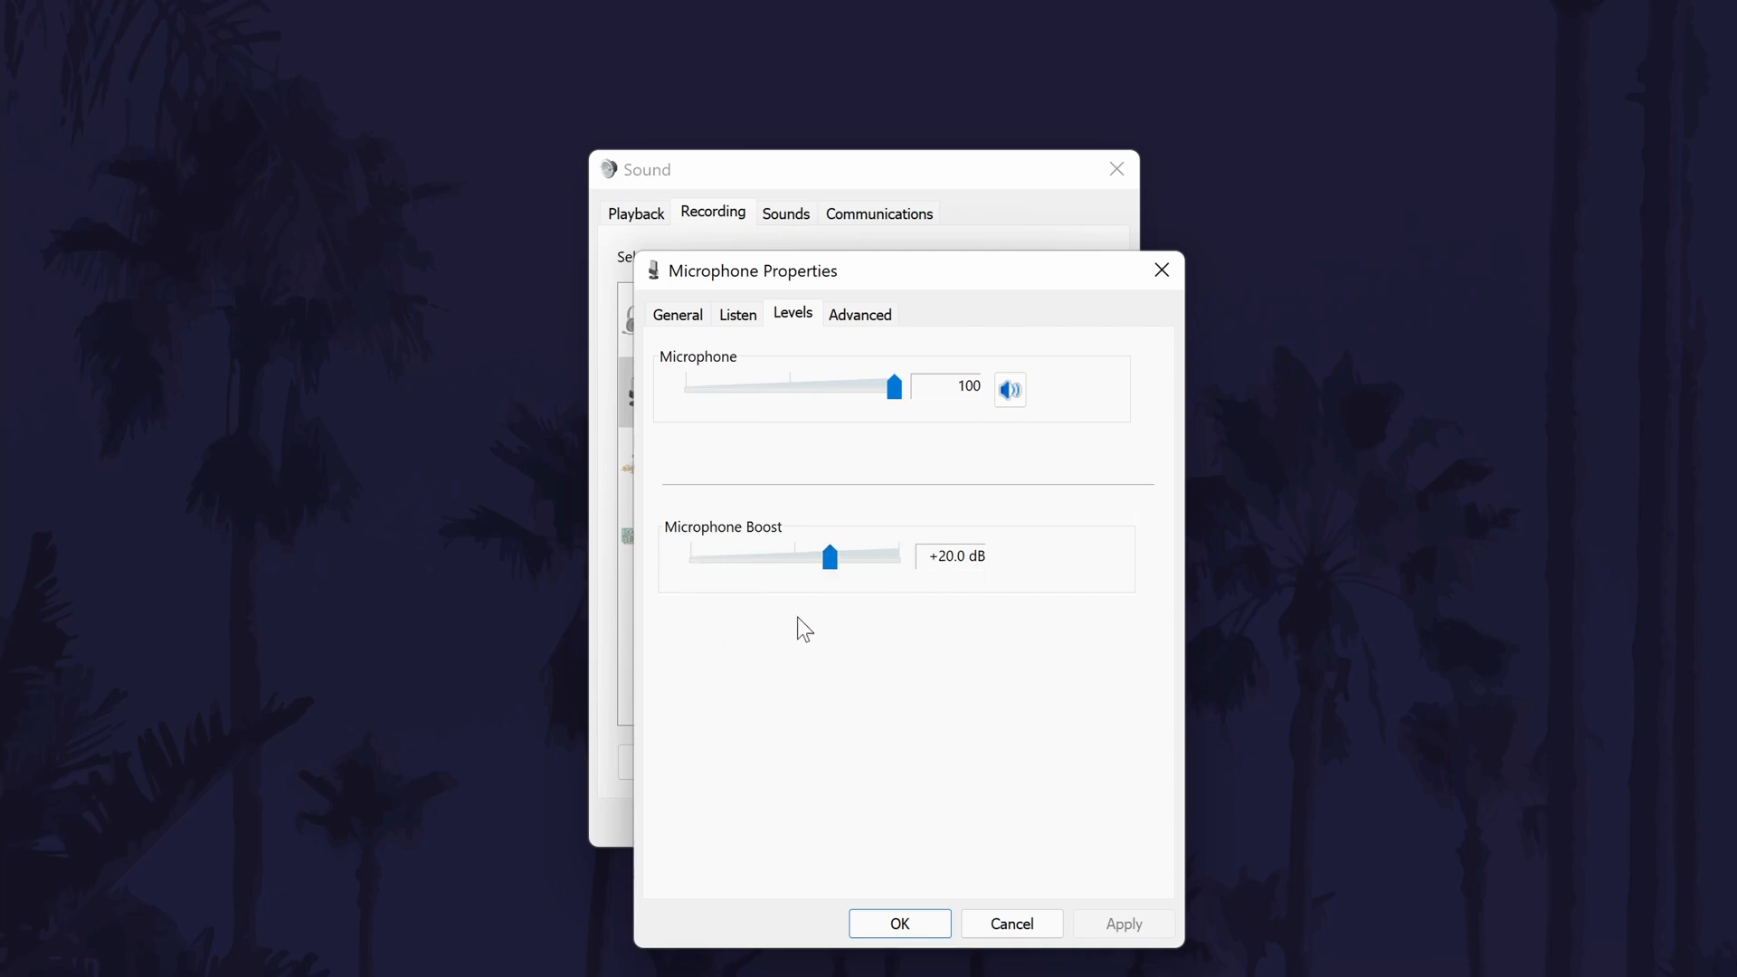
mouse_move(1018, 607)
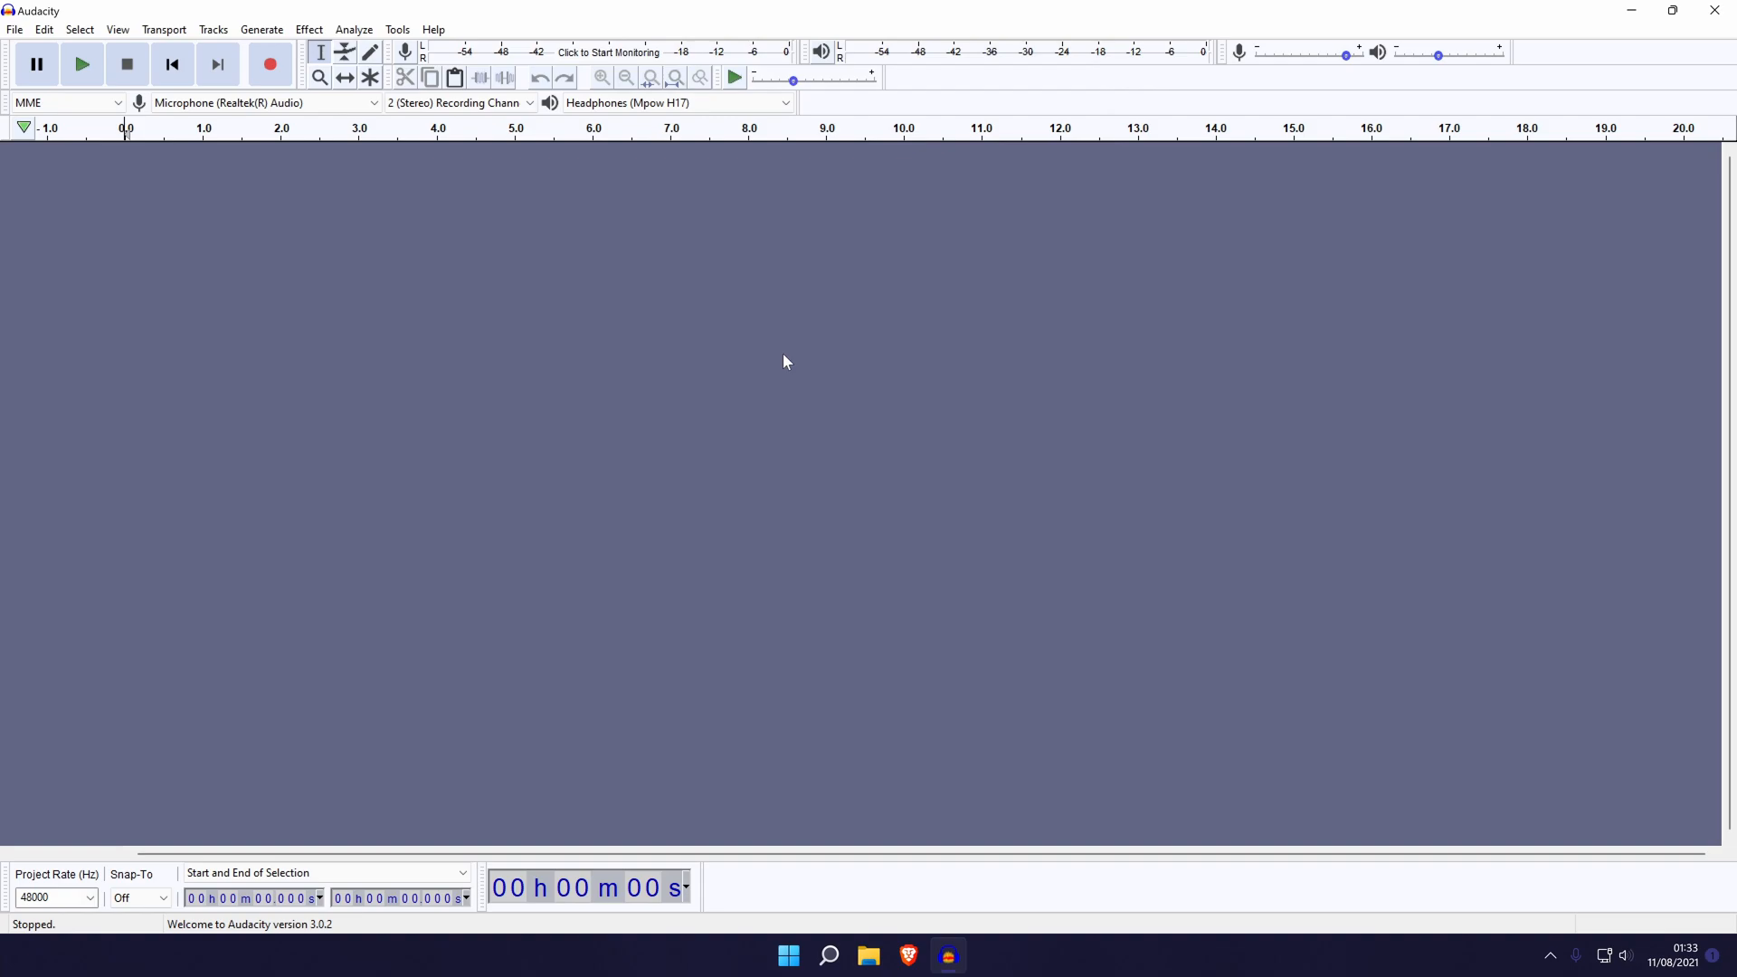
Close Audacity after testing the microphone
left_click(1674, 10)
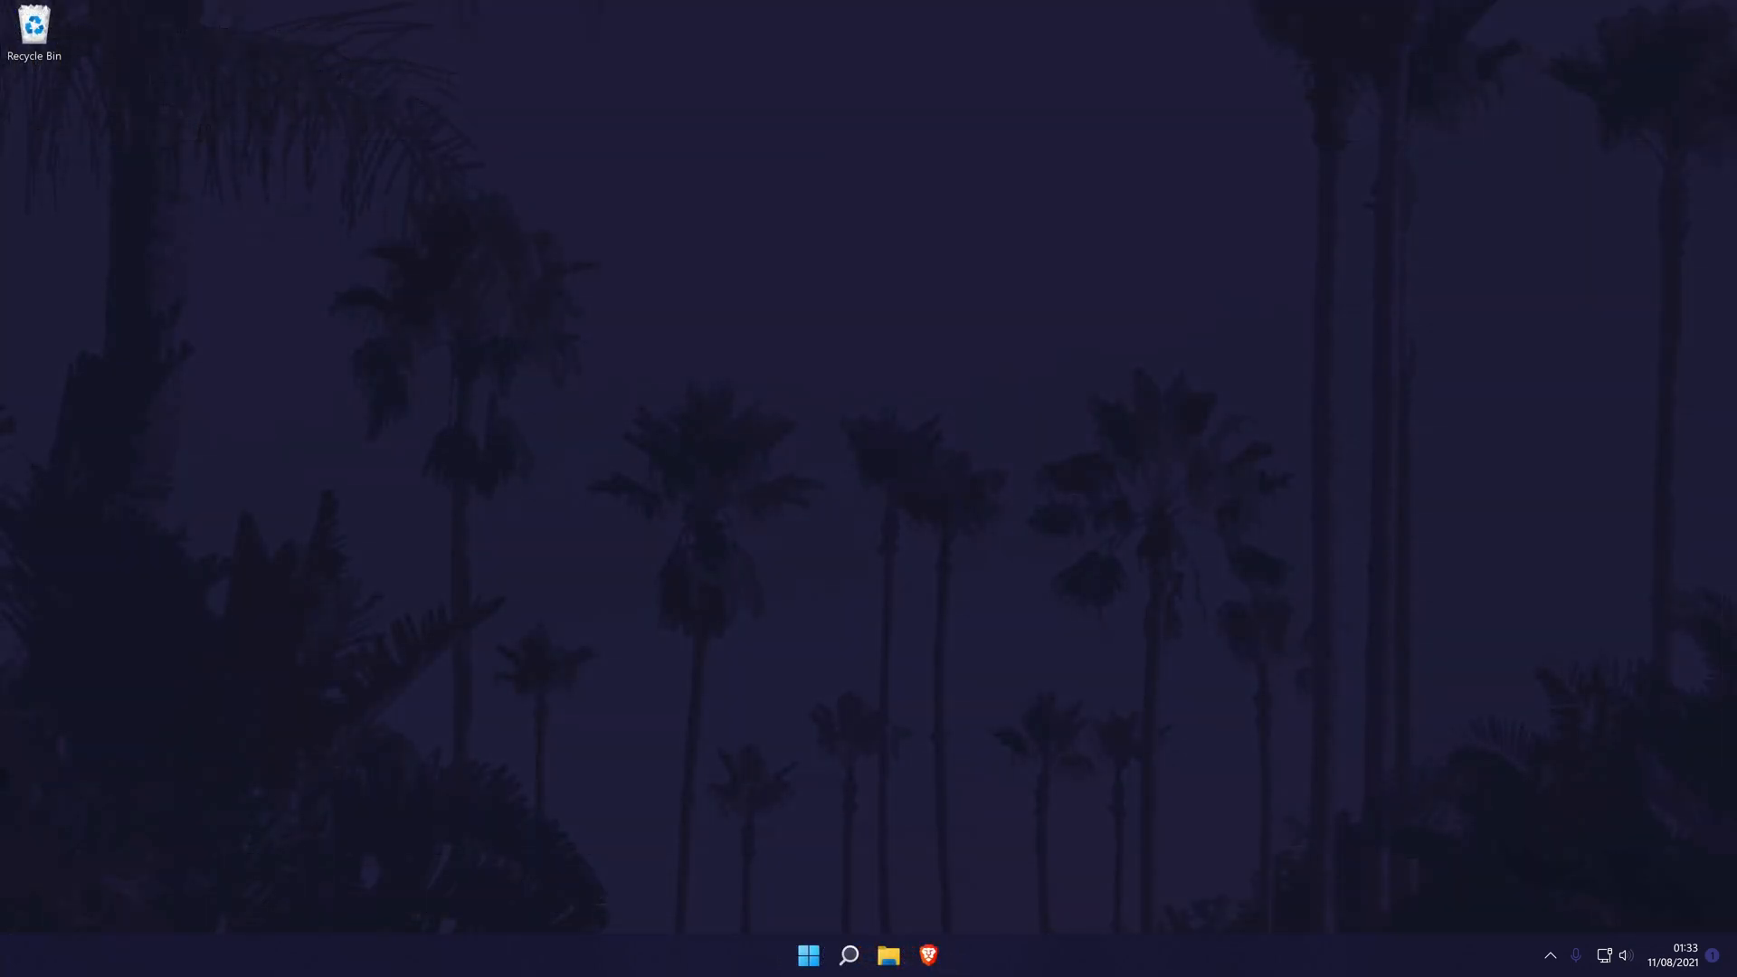